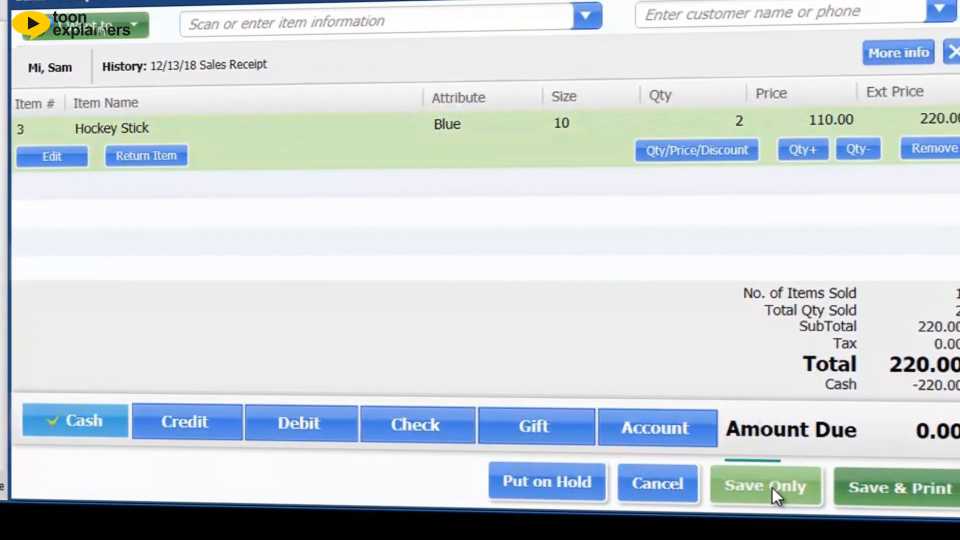
{"action": "left_click", "coordinate": [764, 485]}
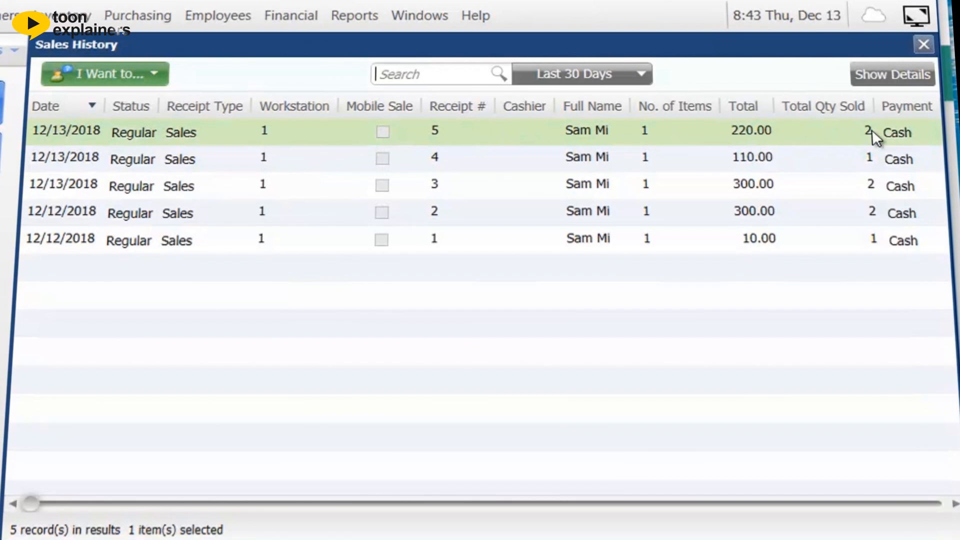
Step: Sync POS data in QPosConnect so the $220.00 12/13/2018 receipt appears as NEW
{"action": "left_click", "coordinate": [313, 391]}
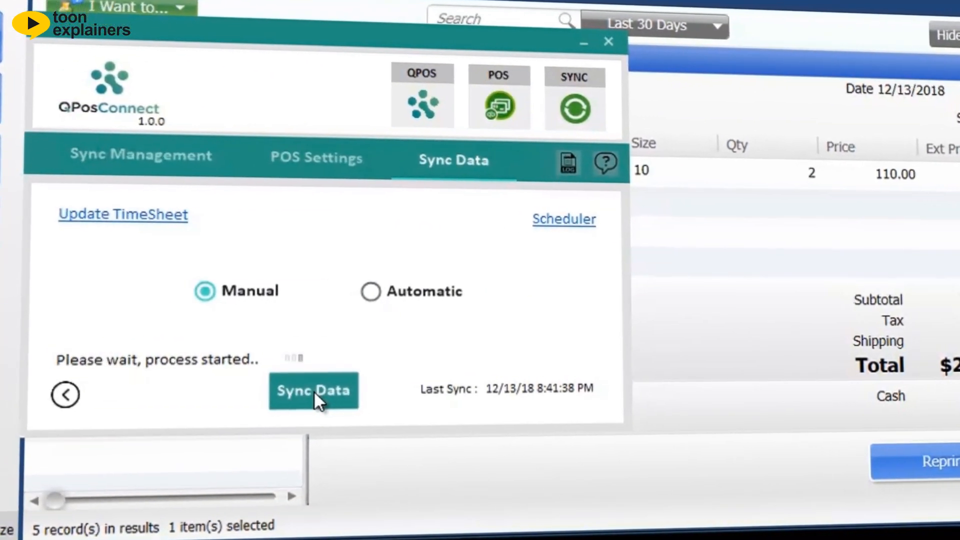
{"action": "left_click", "coordinate": [313, 391]}
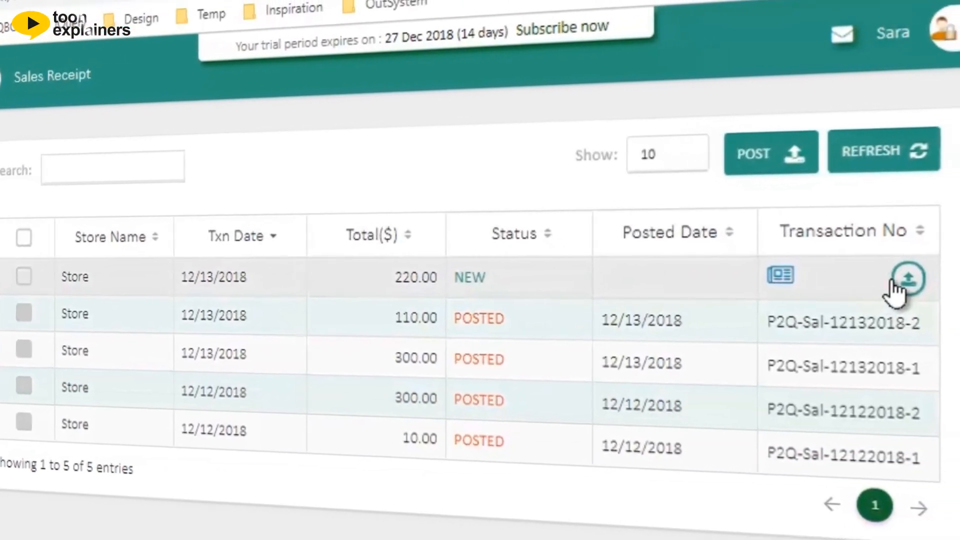
Step: Post the NEW $220.00 sales receipt and dismiss the success message
{"action": "left_click", "coordinate": [909, 279]}
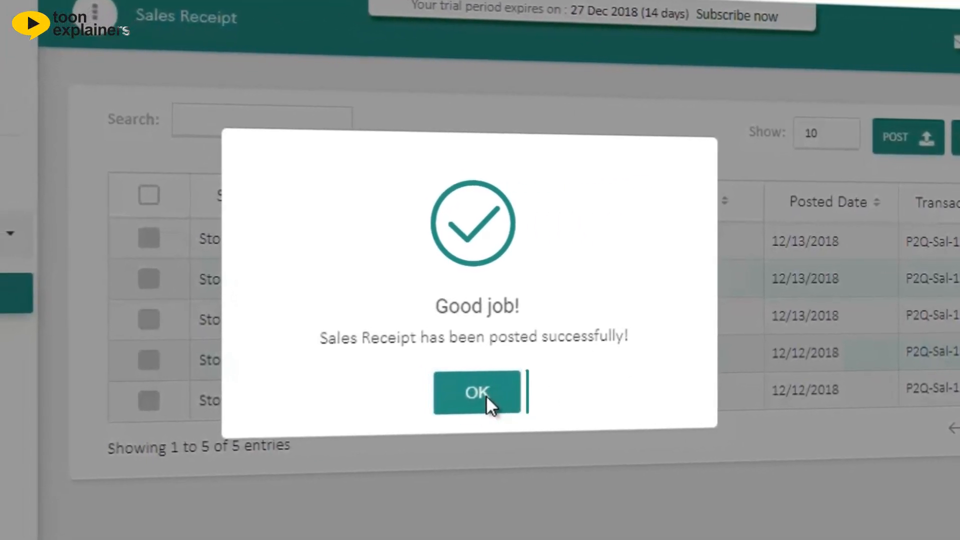
{"action": "left_click", "coordinate": [477, 393]}
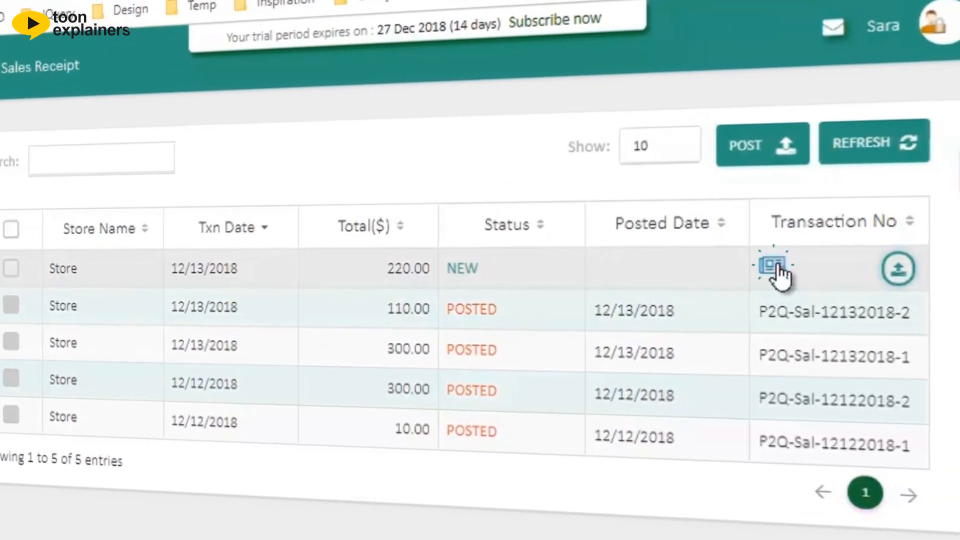
Step: Preview the receipt's journal lines, refresh to confirm POSTED as P2Q-Sal-12132018-3, then go to QuickBooks Online
{"action": "left_click", "coordinate": [772, 266]}
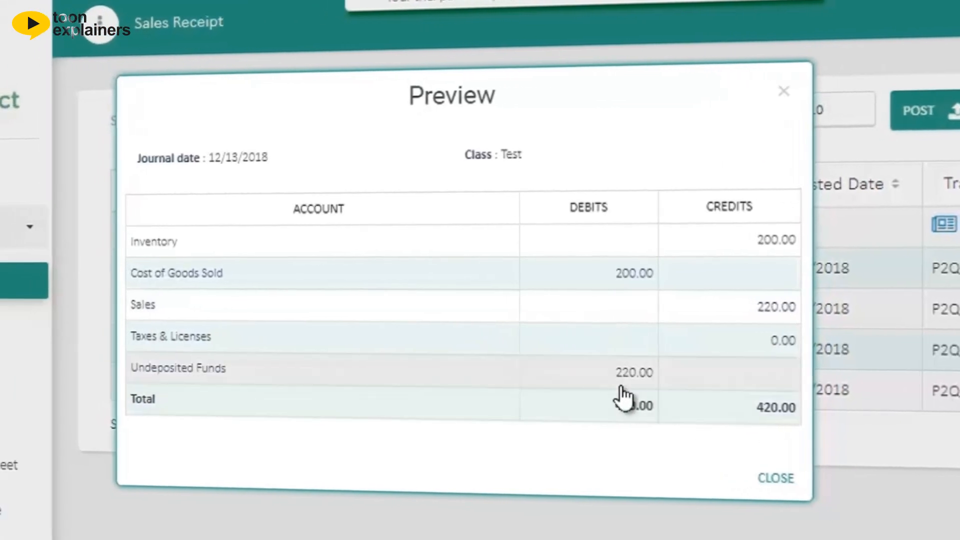
{"action": "left_click", "coordinate": [775, 479]}
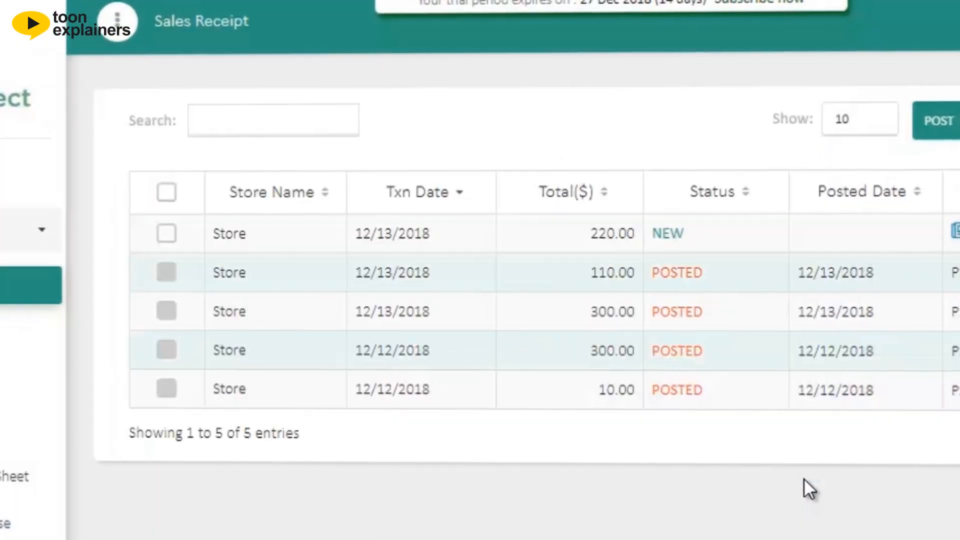
{"action": "left_click", "coordinate": [930, 121]}
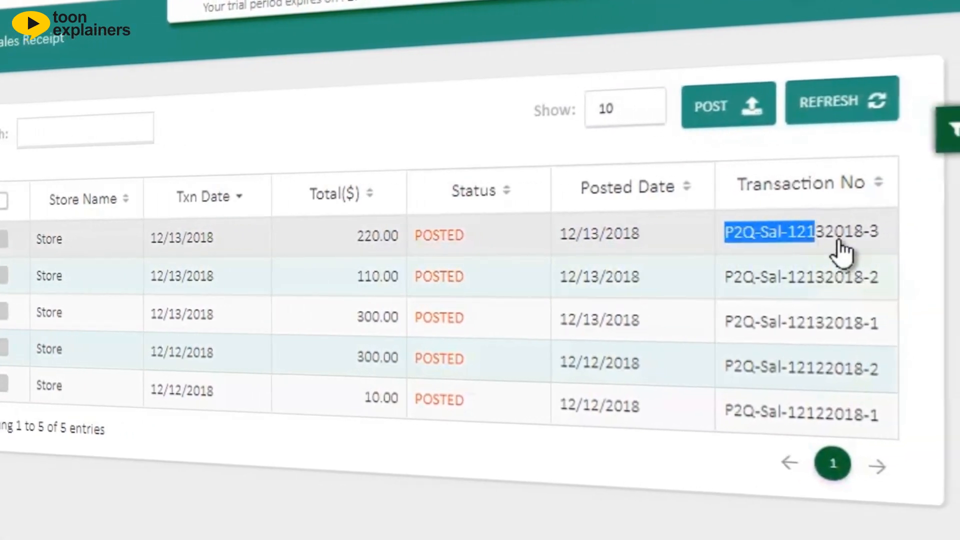
{"action": "left_click", "coordinate": [242, 22]}
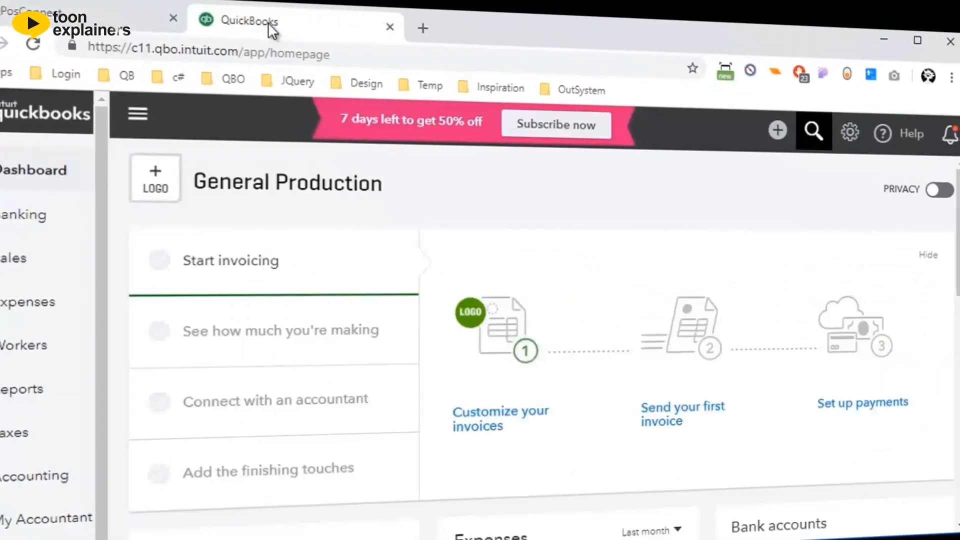
Step: Search for P2Q-Sal-12132018-3 and open the journal entry down to its SalesReceipt#5 memo
{"action": "left_click", "coordinate": [814, 131]}
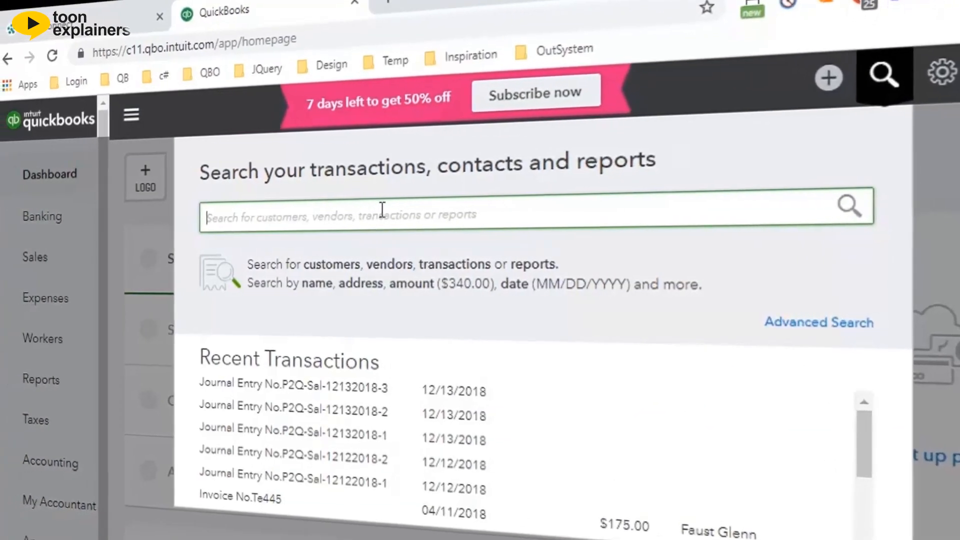
{"action": "type", "text": "P2Q-Sal-12132018-3"}
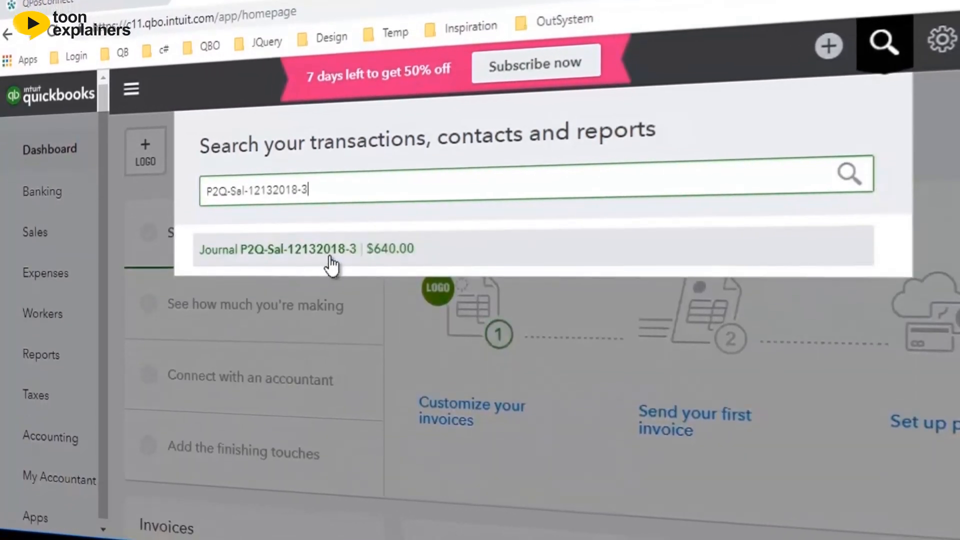
{"action": "left_click", "coordinate": [284, 249]}
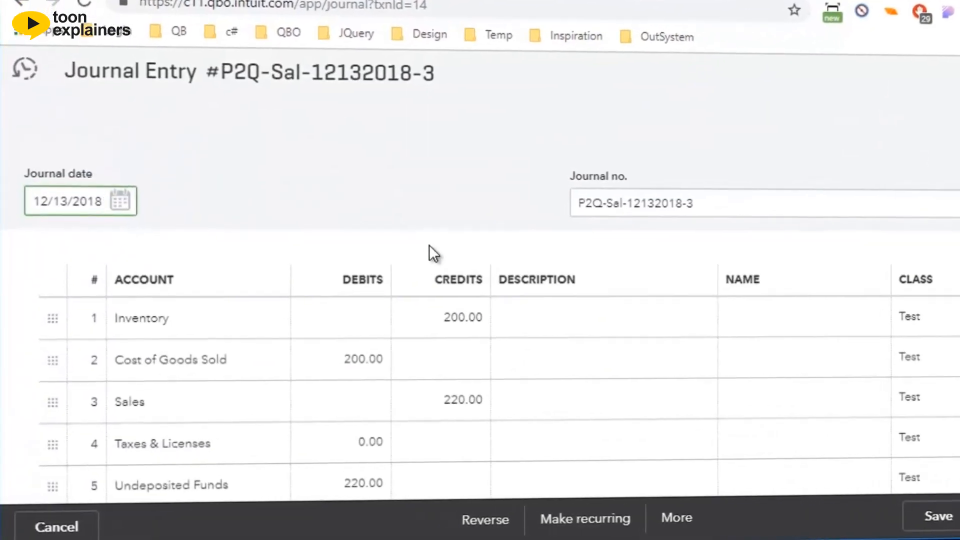
{"action": "scroll", "scroll_direction": "down", "scroll_amount": 3}
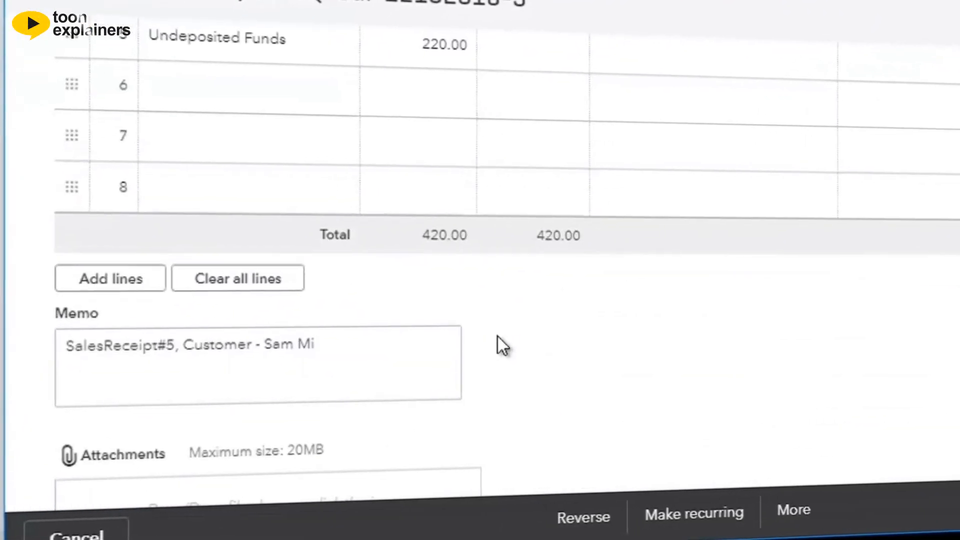
{"action": "scroll", "scroll_direction": "down", "scroll_amount": 3}
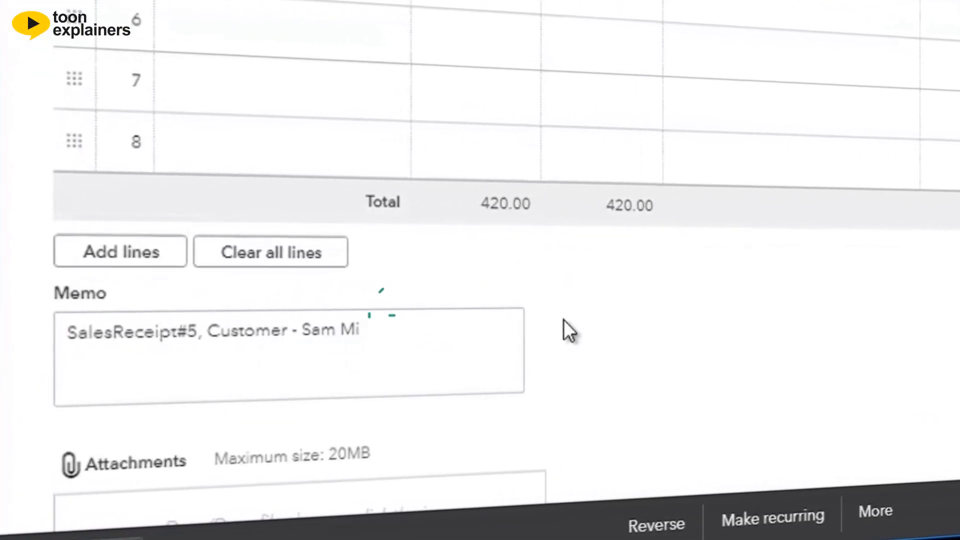